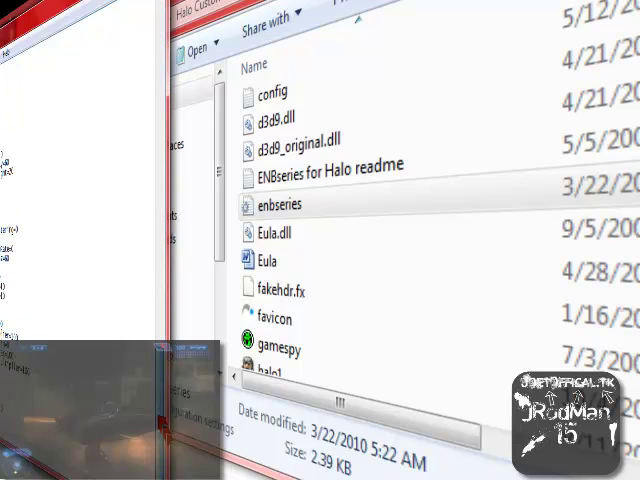
Step: Open the enbseries.ini file from the Halo folder in Notepad
double_click(280, 204)
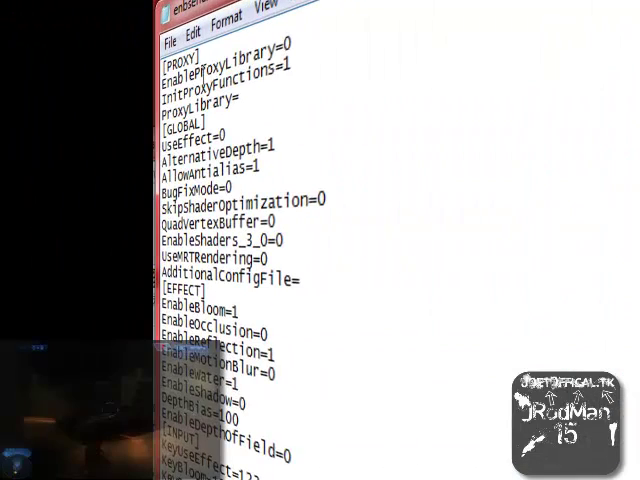
Step: Scroll through the EFFECT, REFLECTION, BLOOM, SSAO and COLORCORRECTION sections down to WATER and SHADOW
scroll("down", 3)
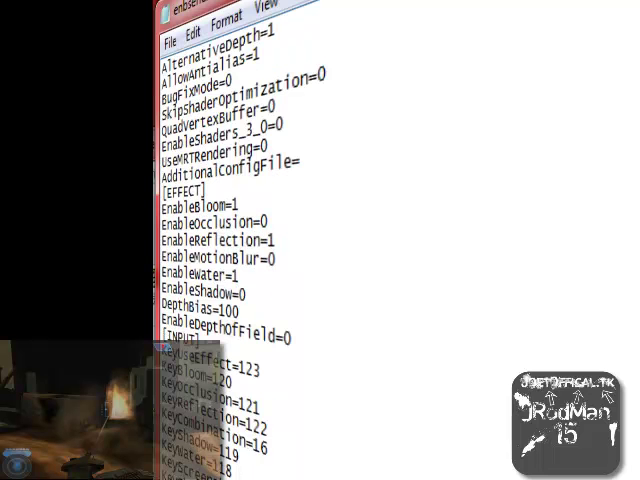
scroll("down", 3)
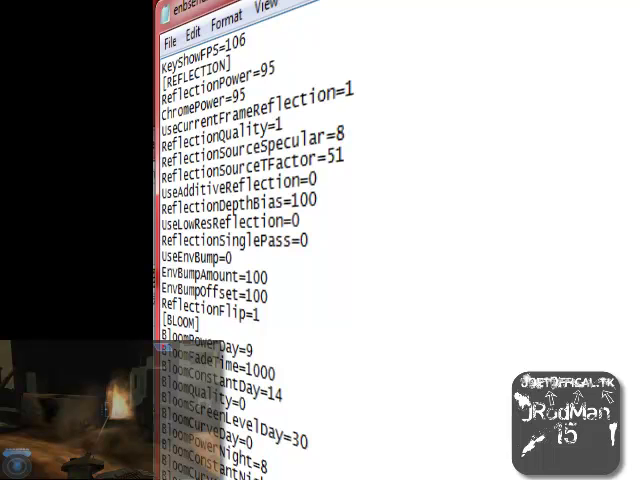
scroll("down", 3)
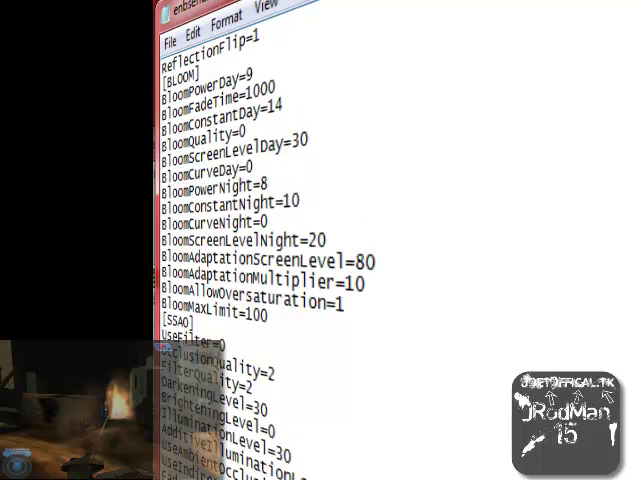
scroll("down", 3)
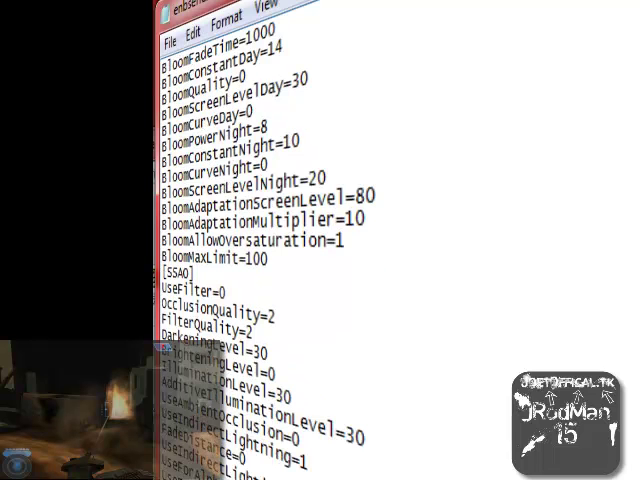
scroll("down", 3)
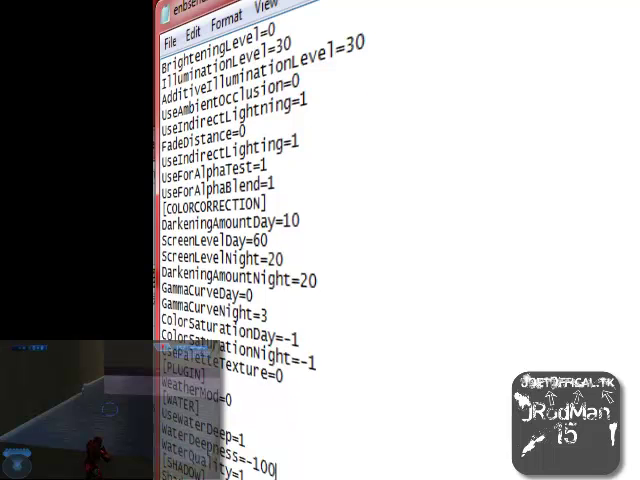
scroll("down", 3)
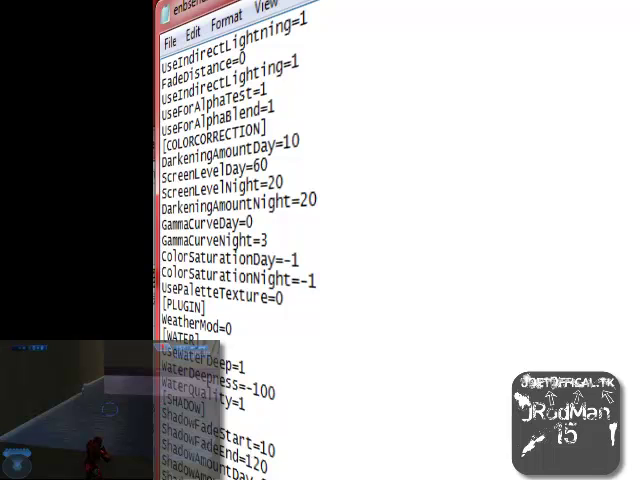
scroll("down", 3)
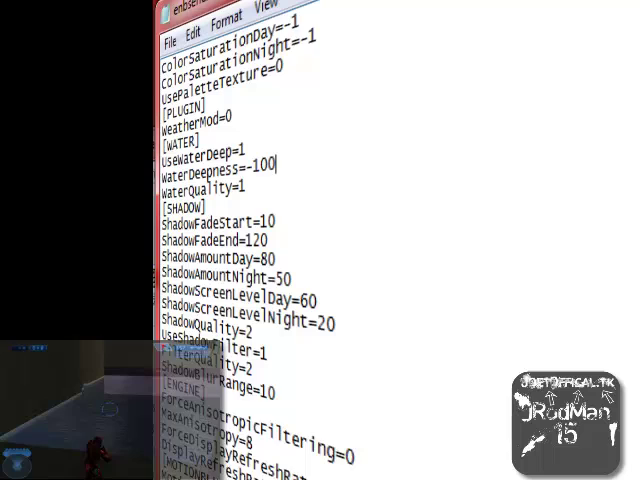